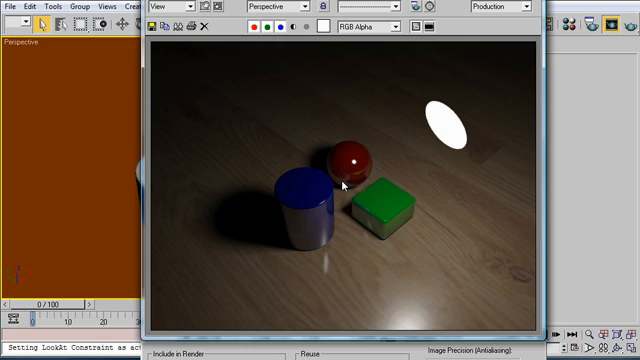
pyautogui.moveTo(390, 95)
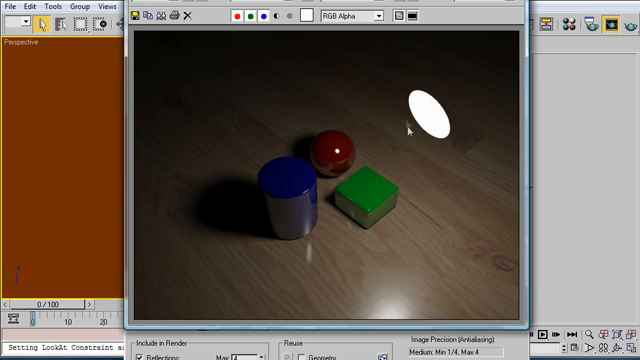
pyautogui.moveTo(426, 166)
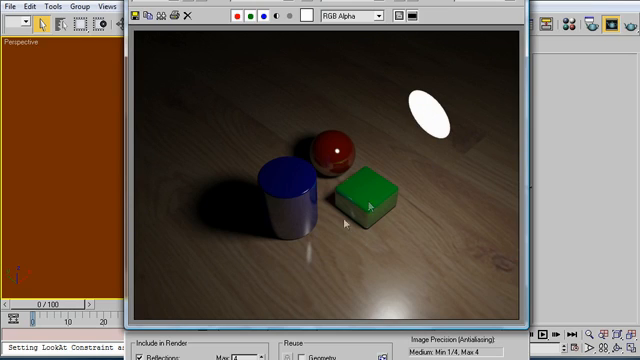
pyautogui.moveTo(410, 208)
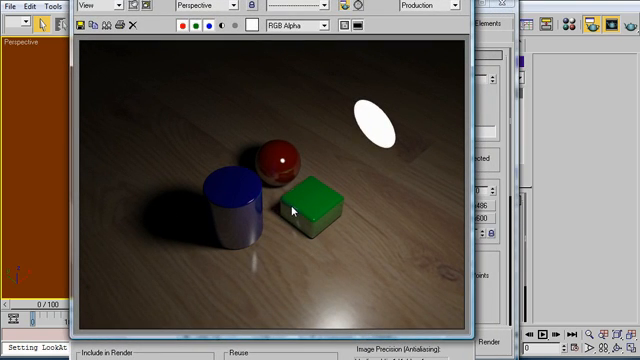
pyautogui.moveTo(298, 213)
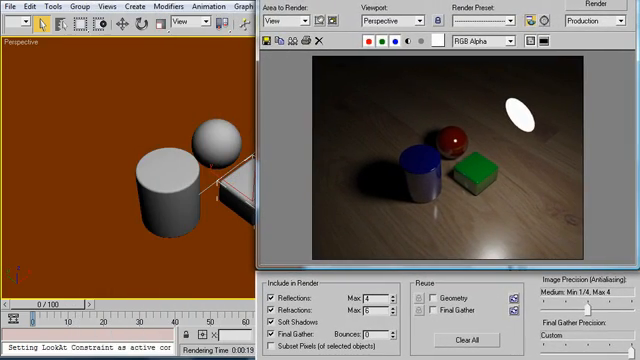
pyautogui.moveTo(375, 265)
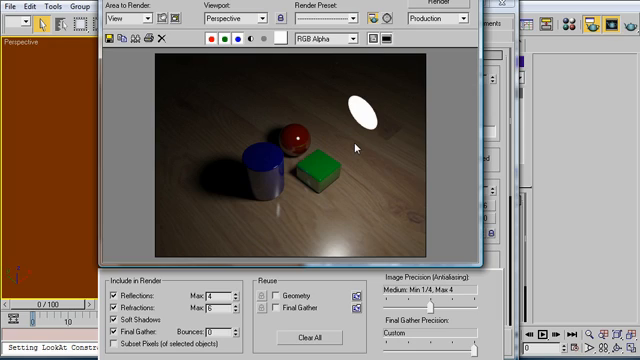
pyautogui.moveTo(416, 78)
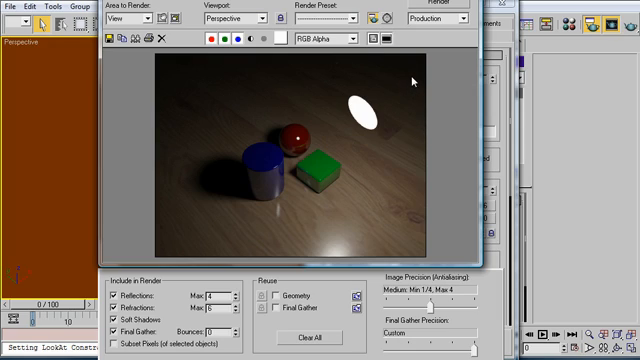
pyautogui.moveTo(424, 110)
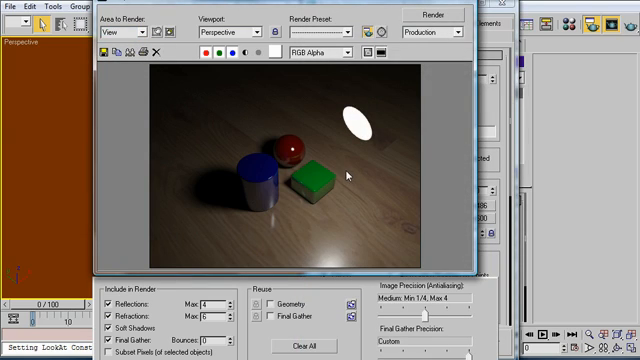
pyautogui.moveTo(412, 89)
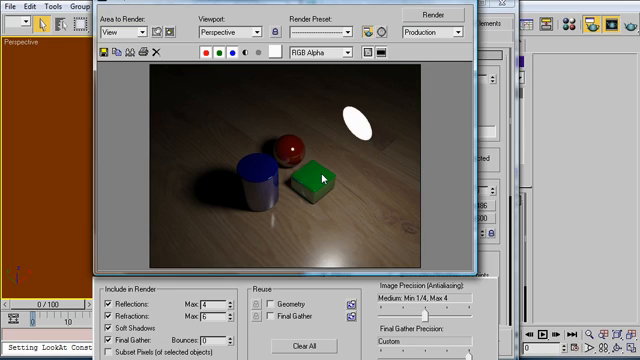
pyautogui.moveTo(322, 178)
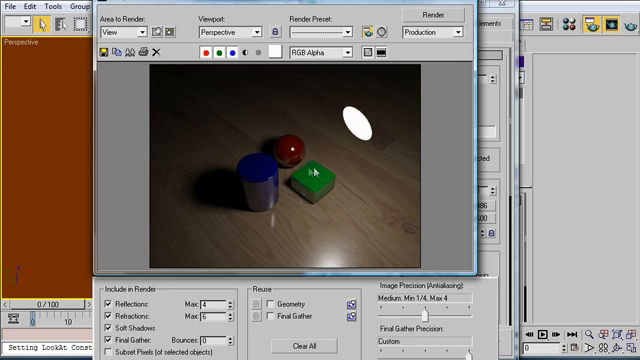
pyautogui.moveTo(313, 163)
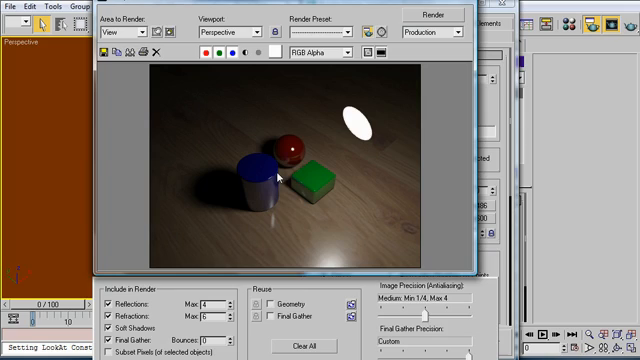
pyautogui.moveTo(322, 214)
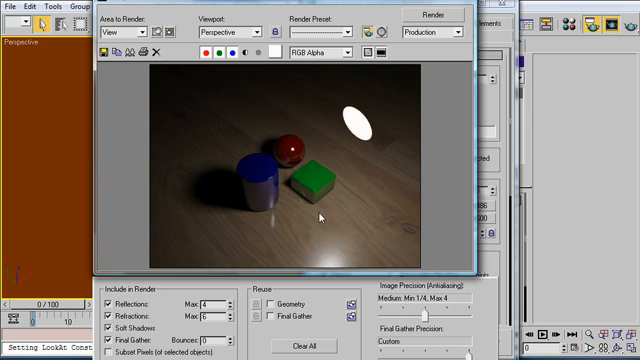
pyautogui.moveTo(320, 215)
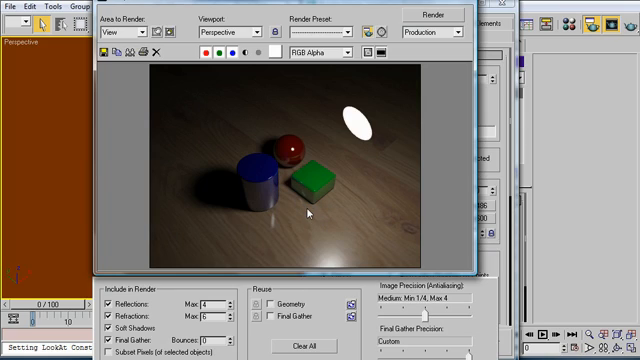
pyautogui.moveTo(155, 47)
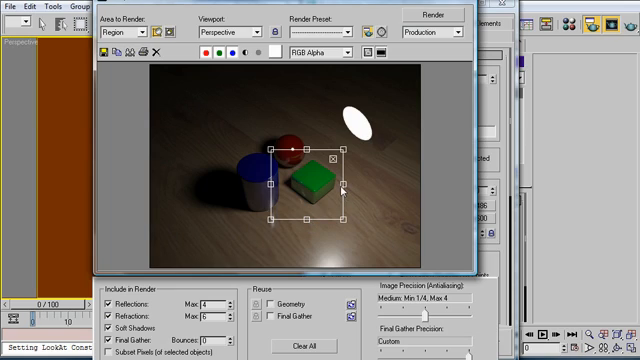
pyautogui.moveTo(305, 210)
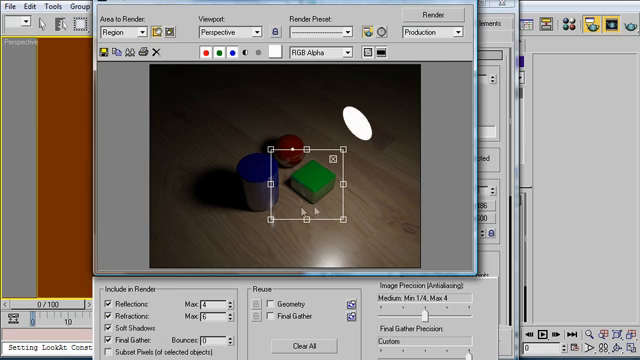
# Set Area to Render to Region and frame the region around the box
pyautogui.click(430, 16)
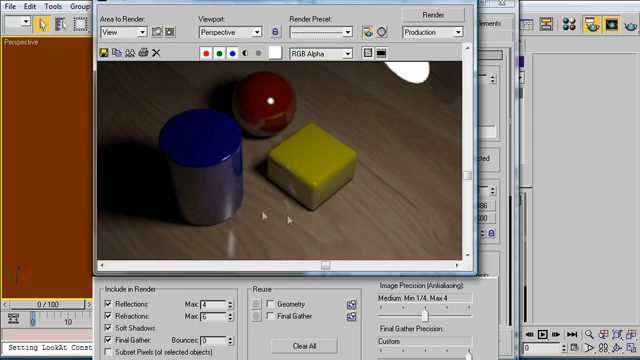
pyautogui.moveTo(301, 158)
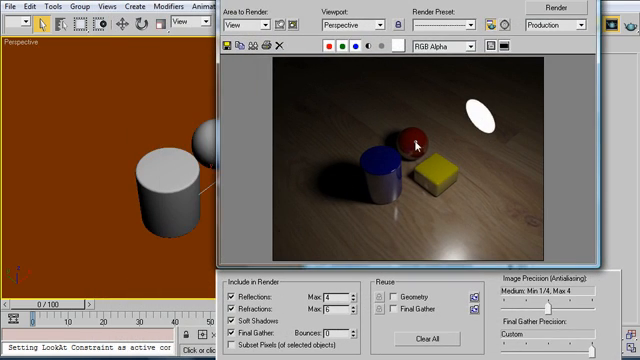
pyautogui.moveTo(454, 190)
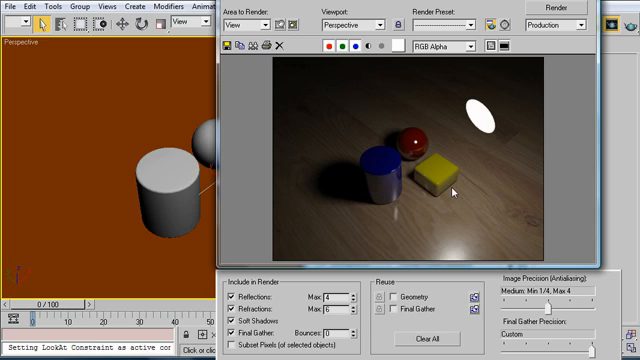
pyautogui.moveTo(474, 235)
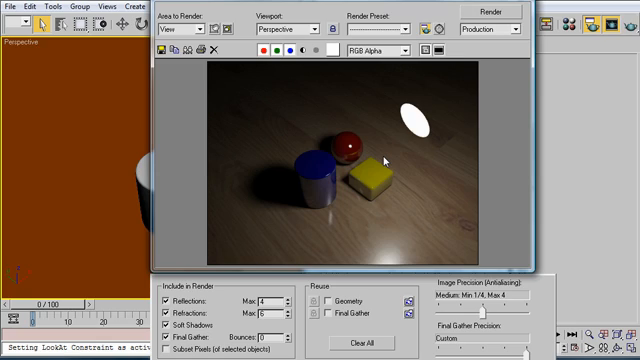
pyautogui.moveTo(412, 191)
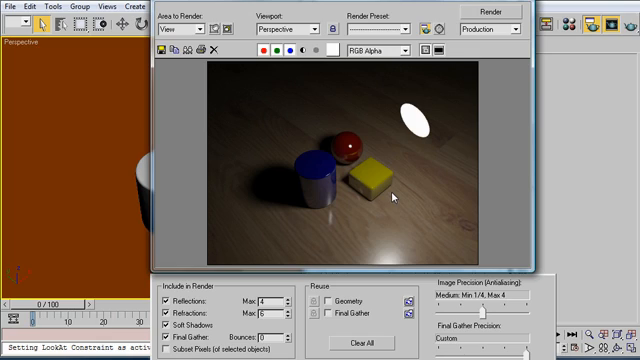
pyautogui.moveTo(367, 192)
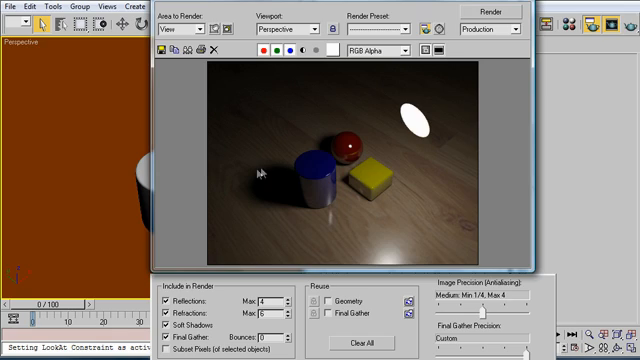
pyautogui.moveTo(322, 155)
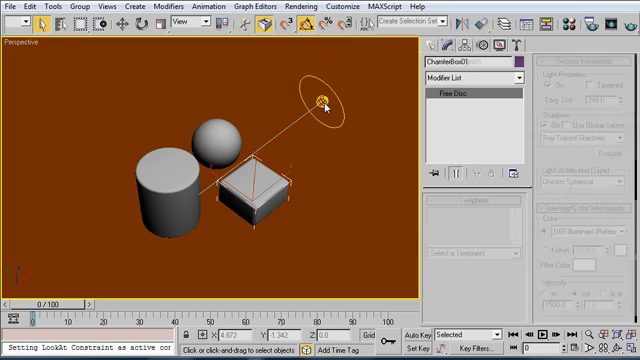
# Select the disc light and reach its Shape/Area Shadows settings to lower Shadow Samples
pyautogui.click(320, 95)
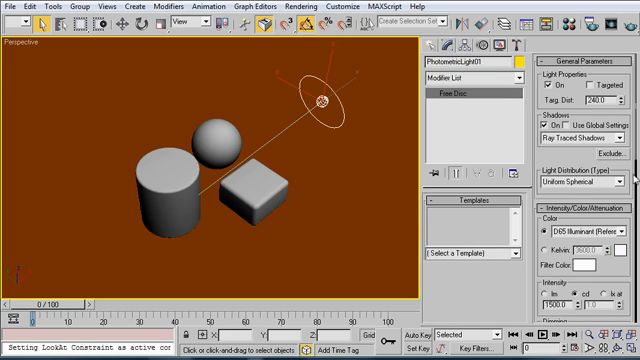
pyautogui.scroll(-3)
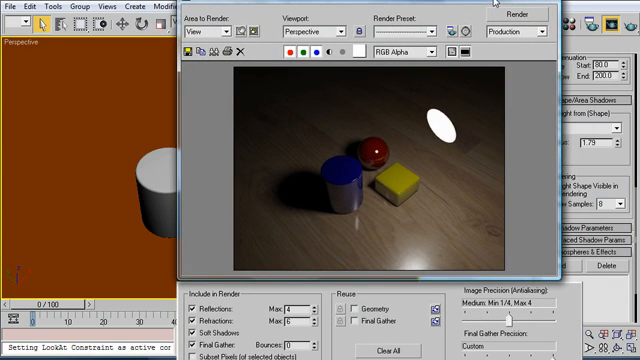
pyautogui.moveTo(450, 147)
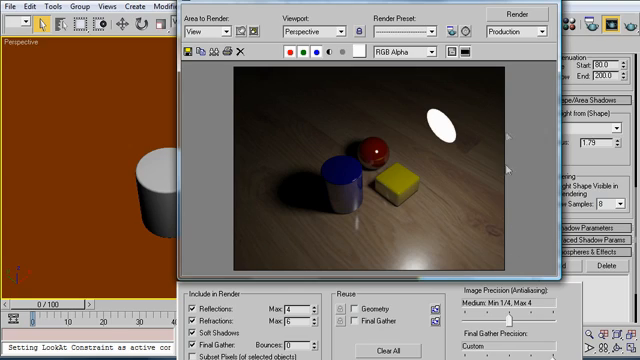
pyautogui.moveTo(410, 158)
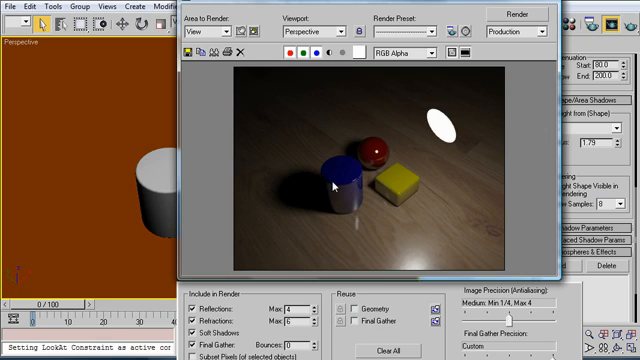
pyautogui.moveTo(285, 197)
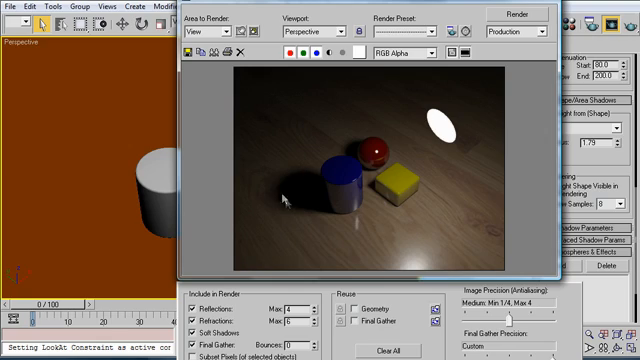
pyautogui.moveTo(313, 204)
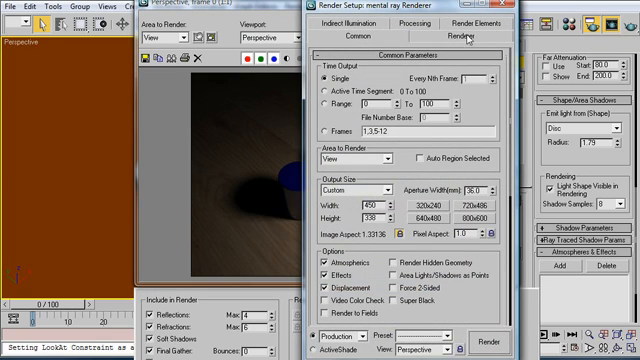
# Lower mental ray Samples per Pixel to Minimum 1/16 and Maximum 1/4 in Sampling Quality
pyautogui.click(463, 36)
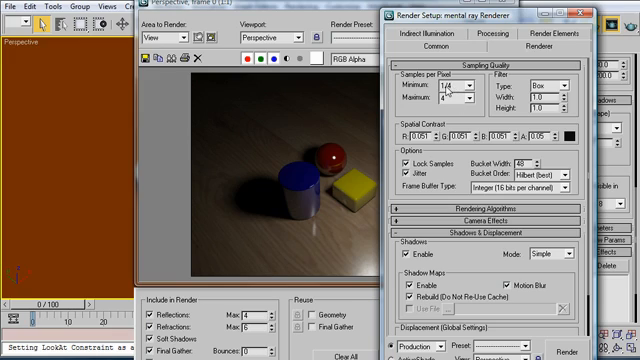
pyautogui.moveTo(365, 185)
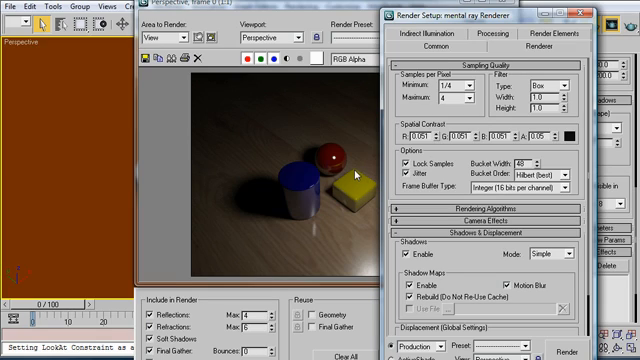
pyautogui.click(445, 87)
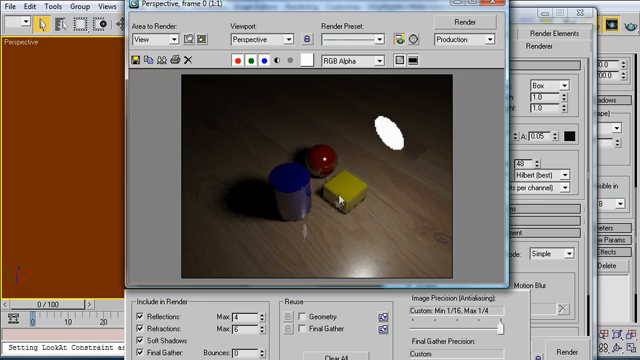
pyautogui.moveTo(378, 145)
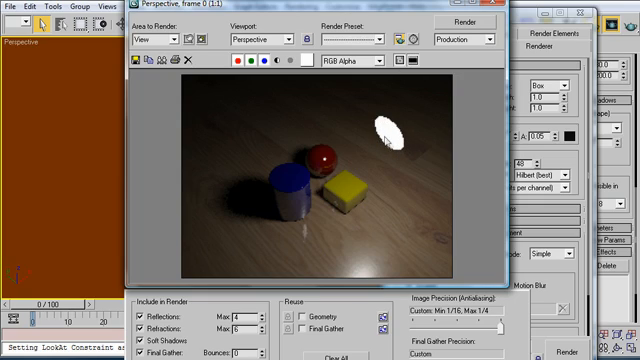
pyautogui.moveTo(393, 145)
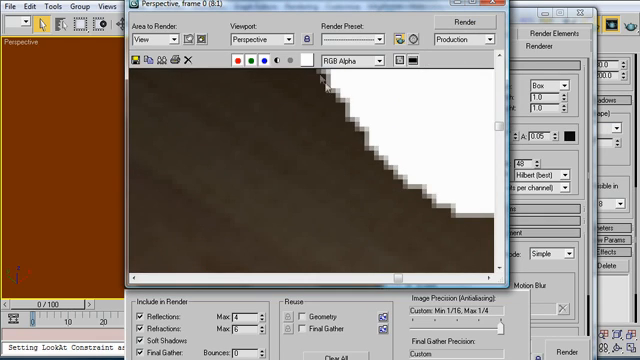
# Return the low-sample render to 1:1 after inspecting the jagged disc-light edge
pyautogui.click(470, 21)
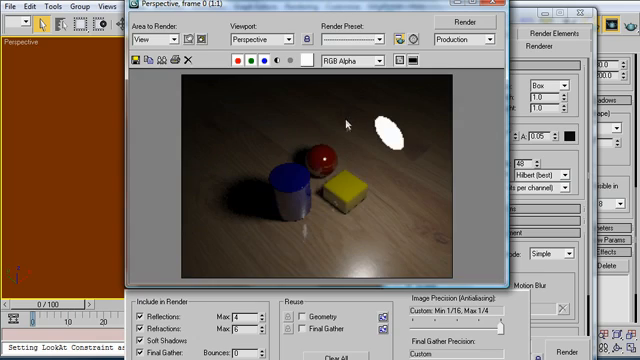
pyautogui.moveTo(235, 205)
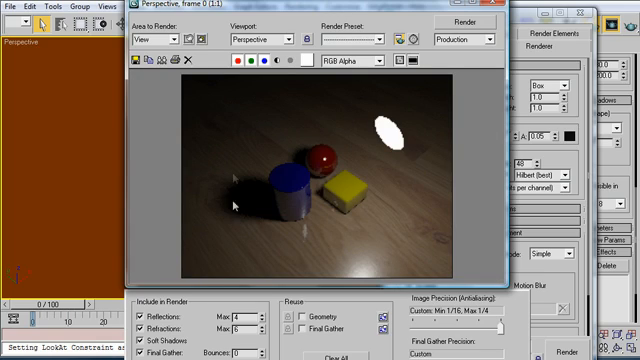
pyautogui.moveTo(348, 200)
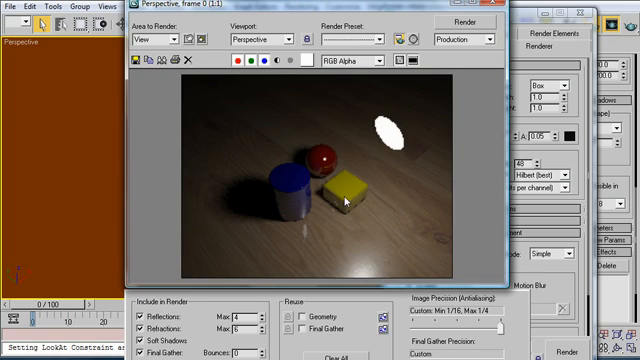